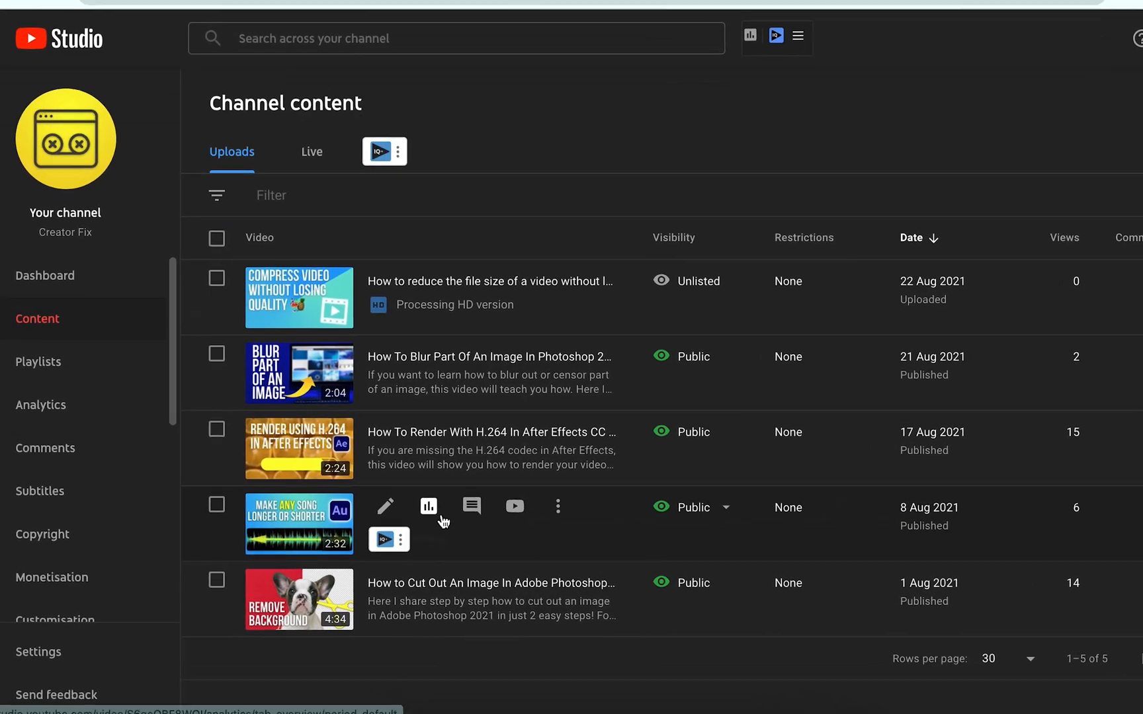
Download the English subtitle track of the song-length video as an .srt file.
{"action": "left_click", "coordinate": [386, 505]}
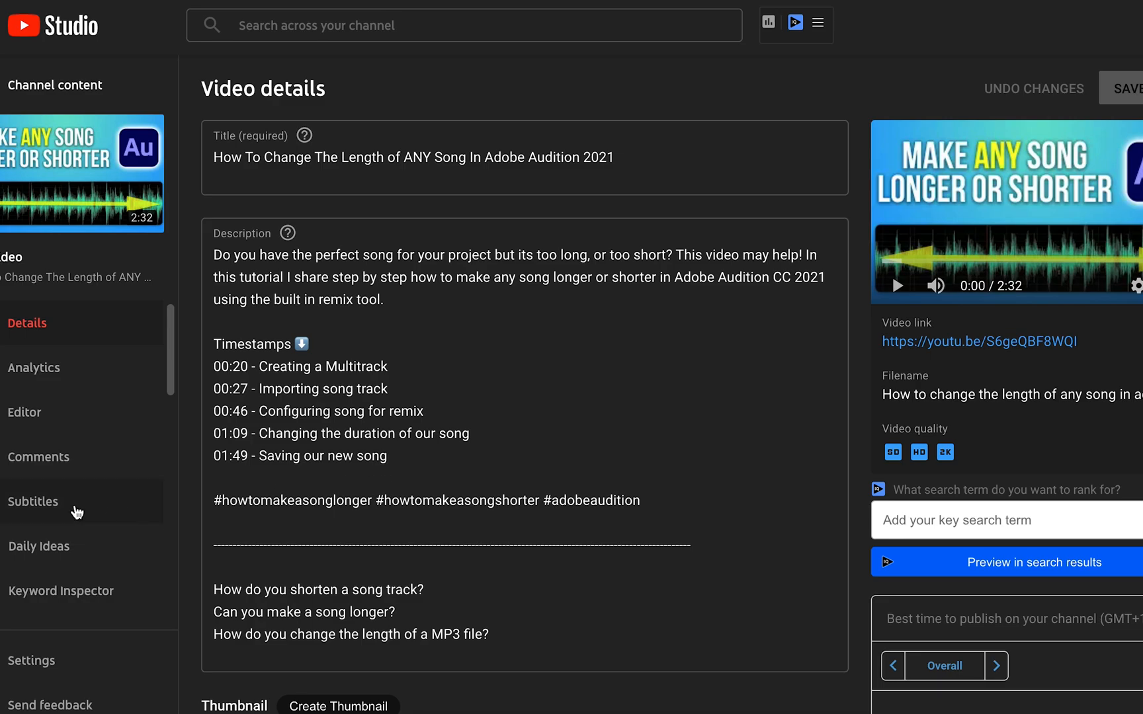
{"action": "left_click", "coordinate": [33, 502]}
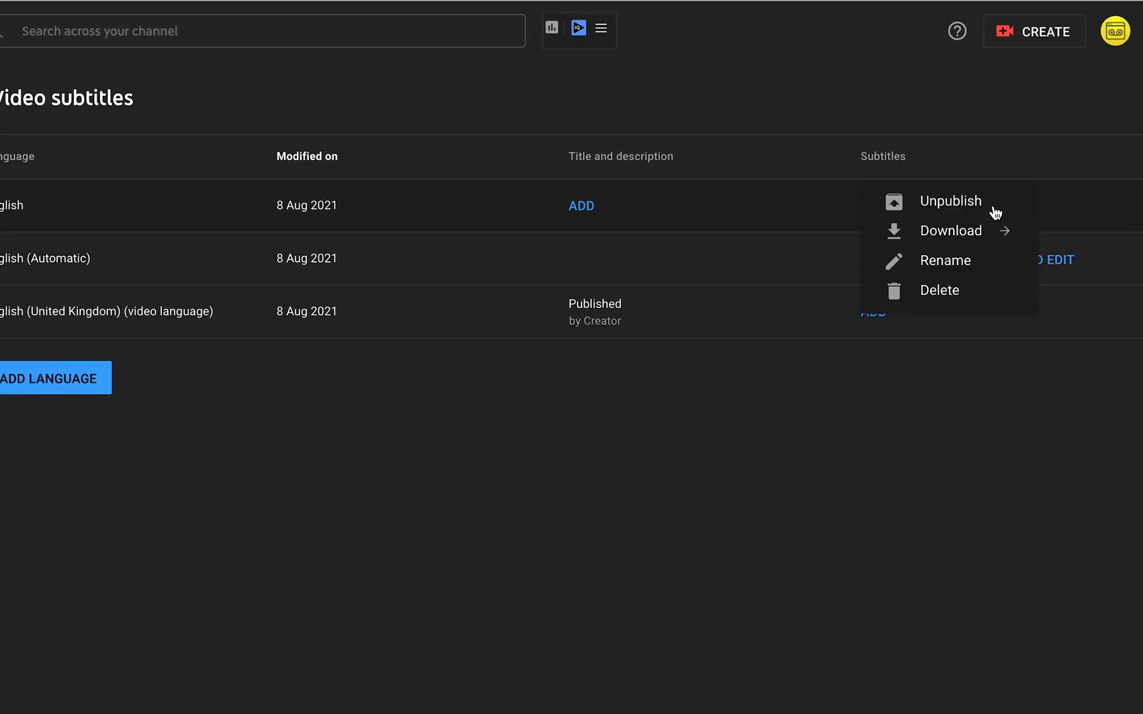
{"action": "left_click", "coordinate": [950, 230]}
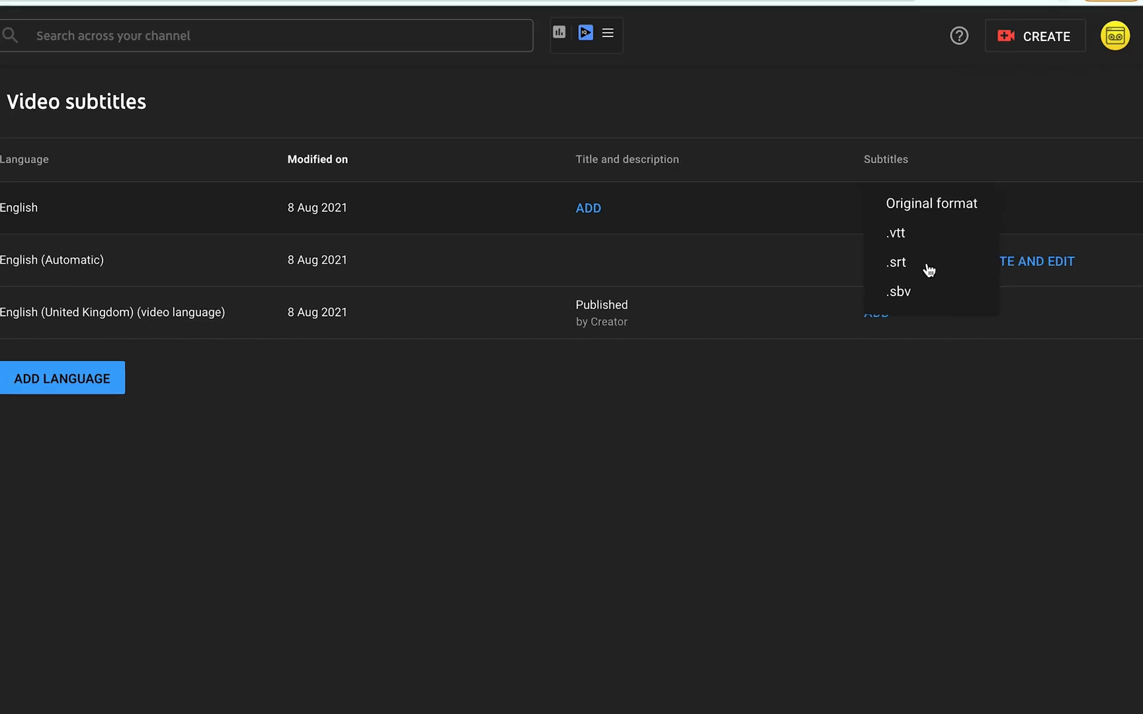
{"action": "left_click", "coordinate": [895, 262]}
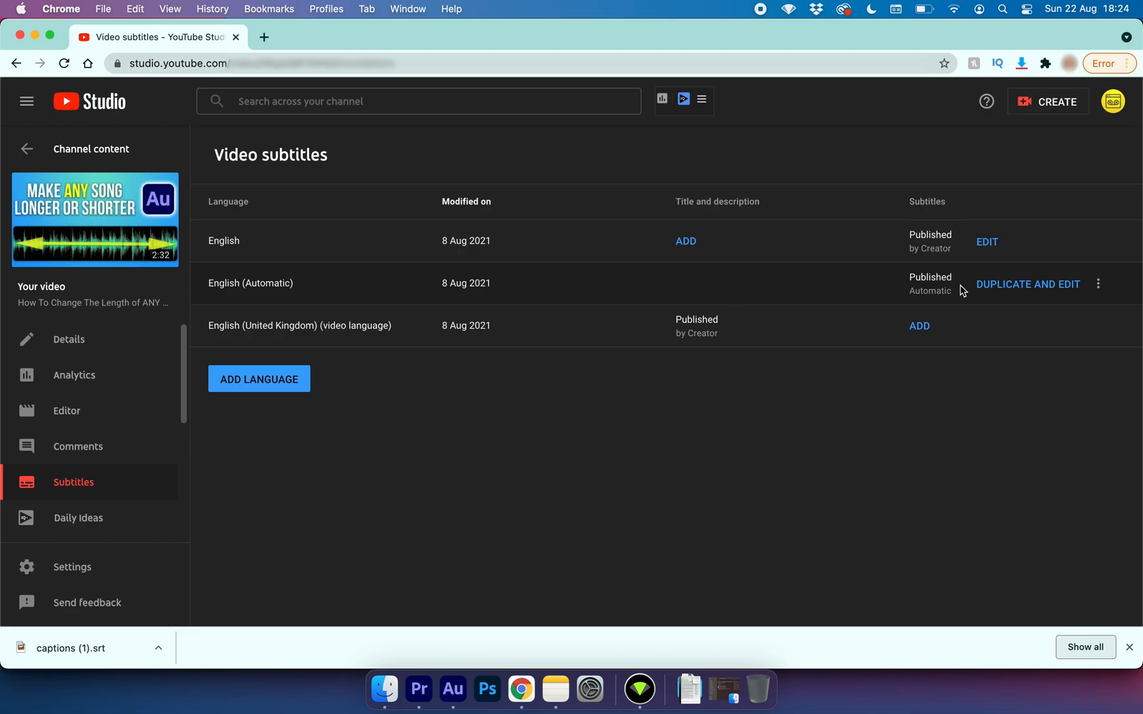
Add a new caption track in Subtitle format to the Take 2 sequence.
{"action": "left_click", "coordinate": [418, 689]}
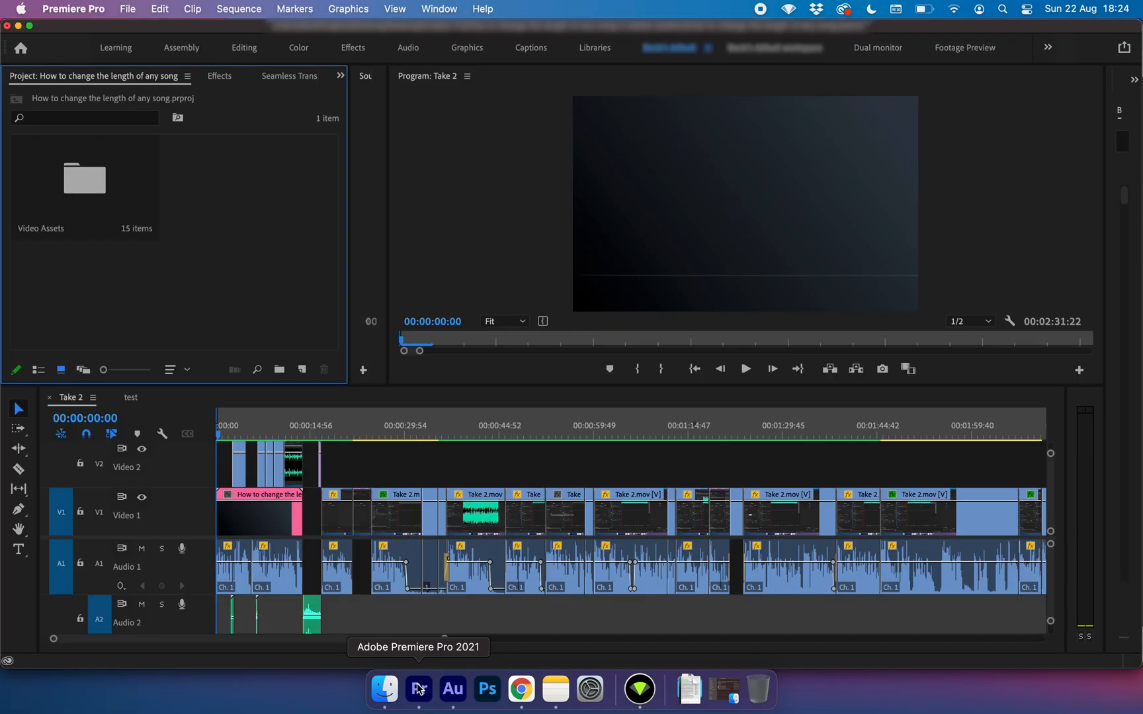
{"action": "mouse_move", "coordinate": [484, 587]}
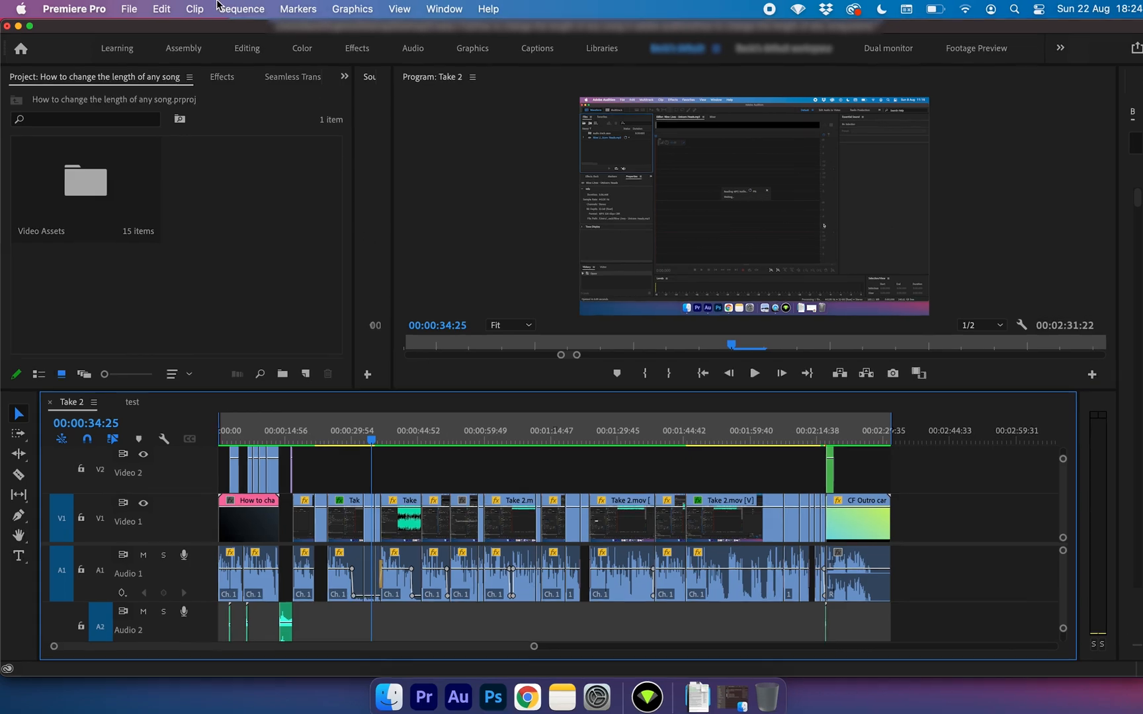
{"action": "left_click", "coordinate": [241, 10]}
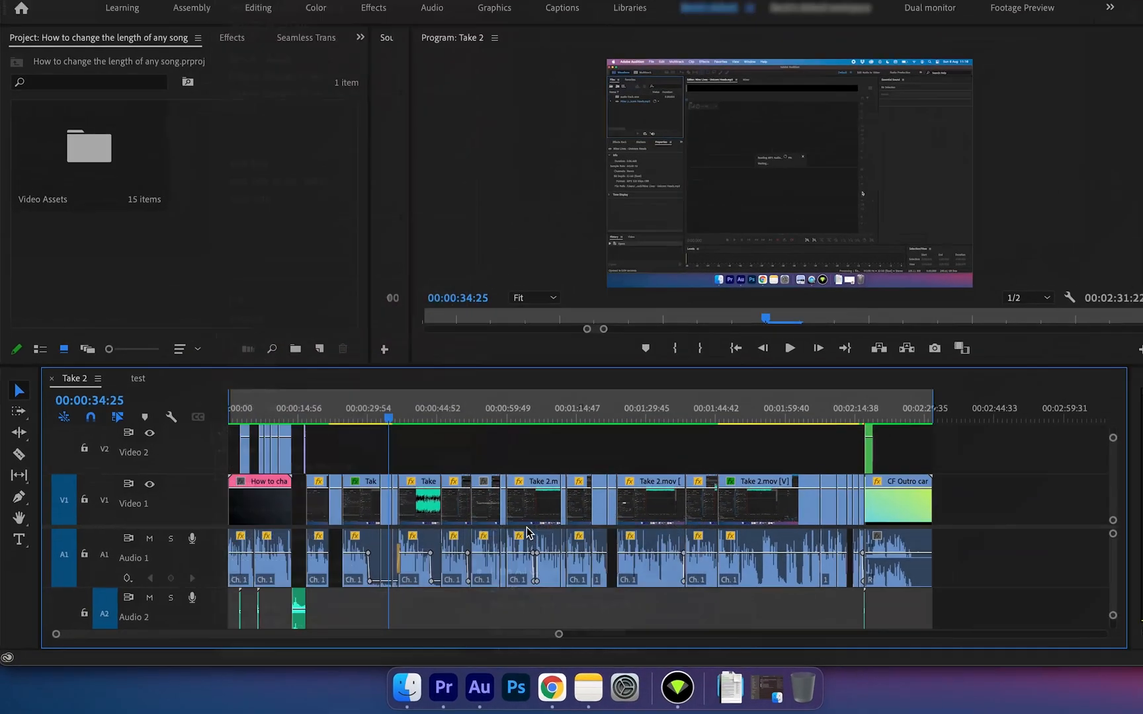
{"action": "left_click", "coordinate": [570, 227]}
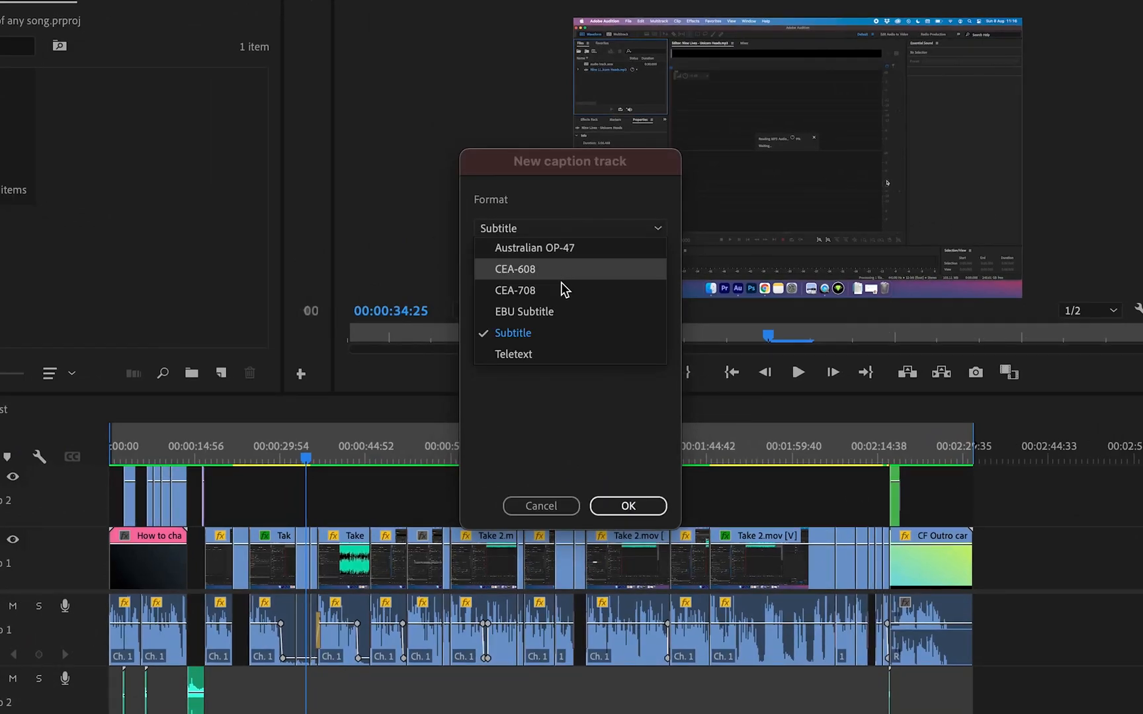
{"action": "left_click", "coordinate": [513, 332]}
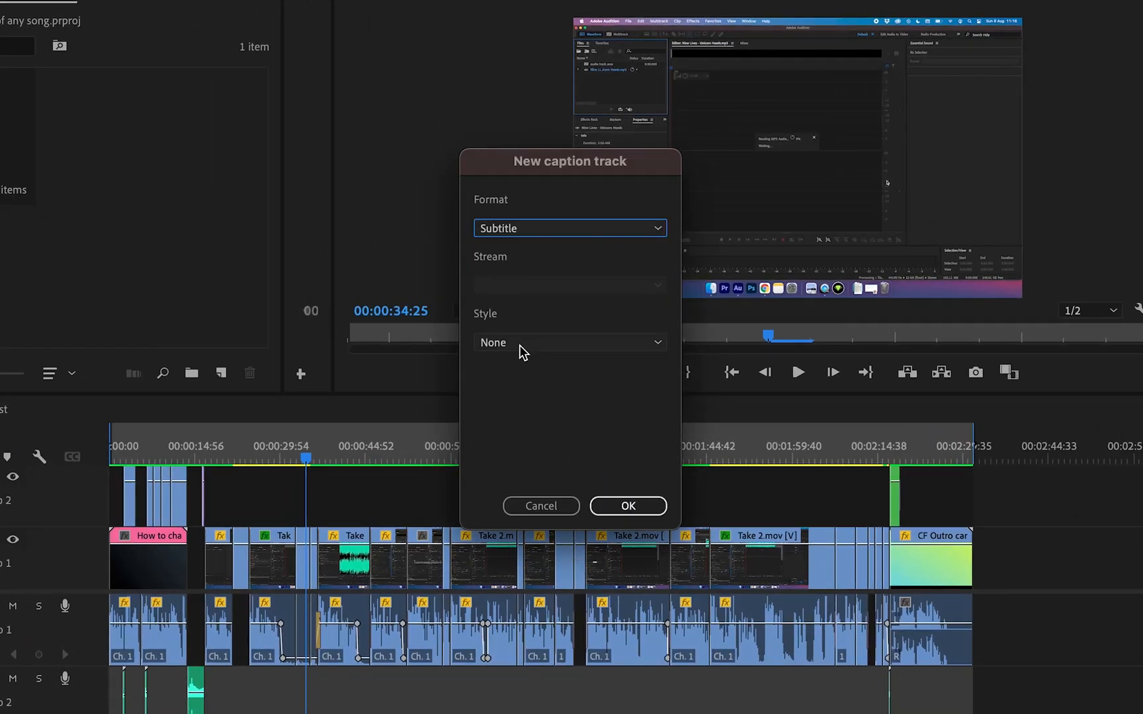
{"action": "left_click", "coordinate": [626, 506]}
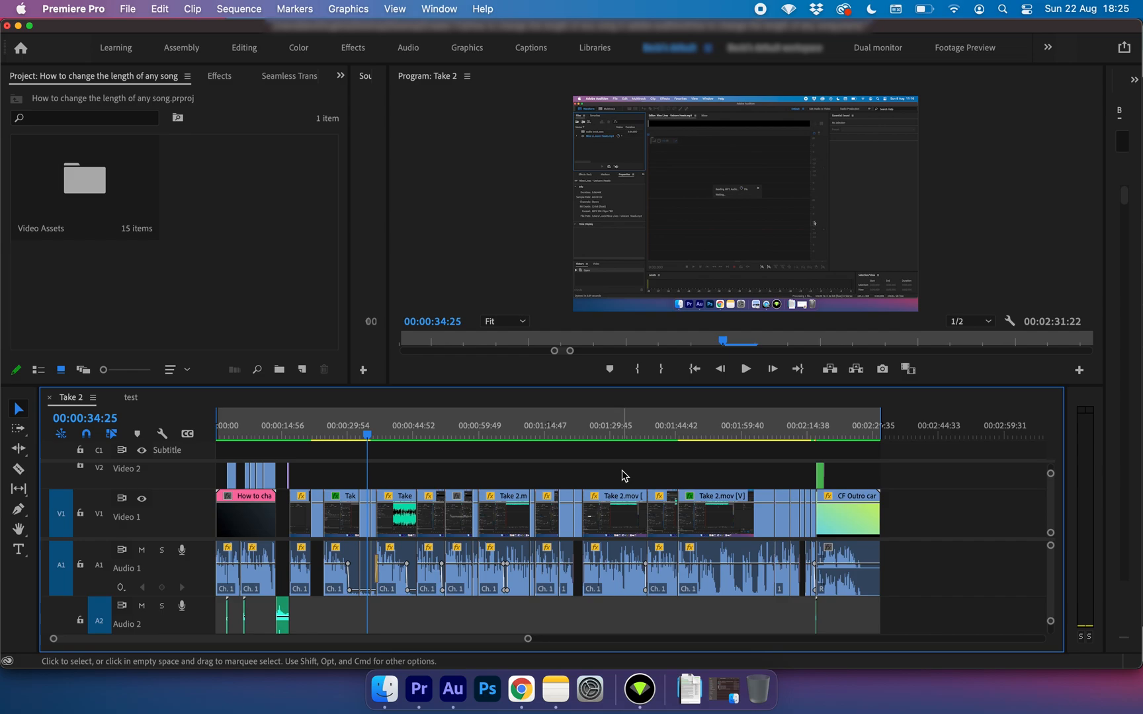
Import the captions (1).srt file into the project from the Project panel.
{"action": "right_click", "coordinate": [272, 225]}
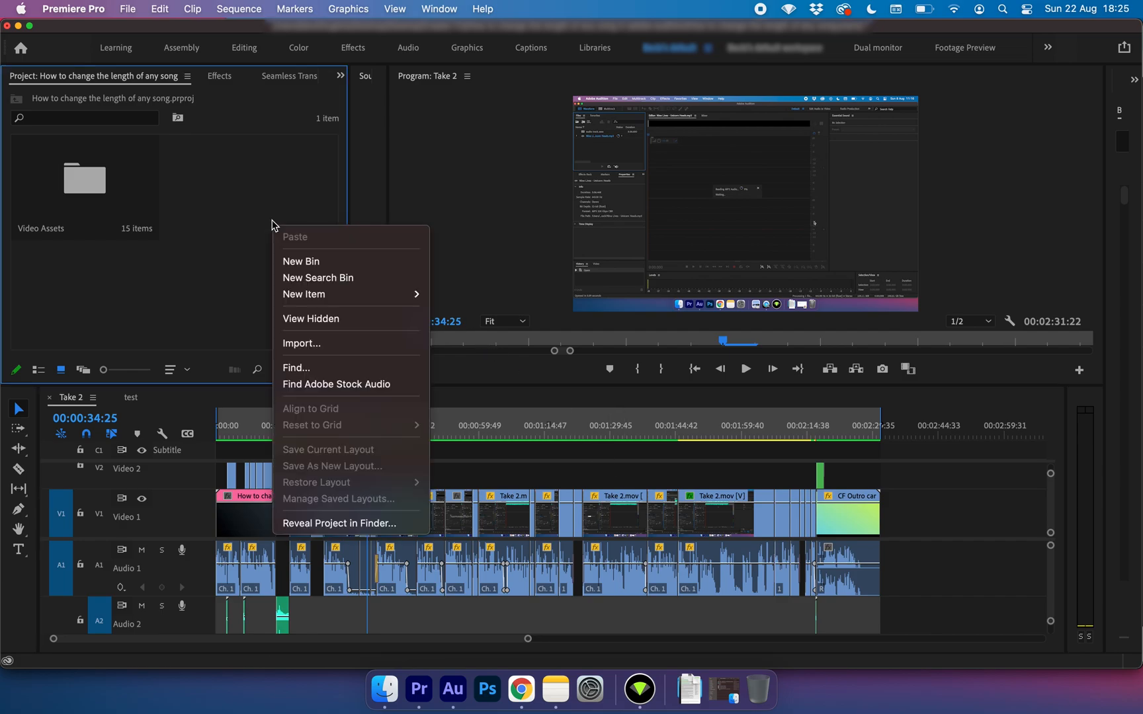
{"action": "left_click", "coordinate": [301, 343]}
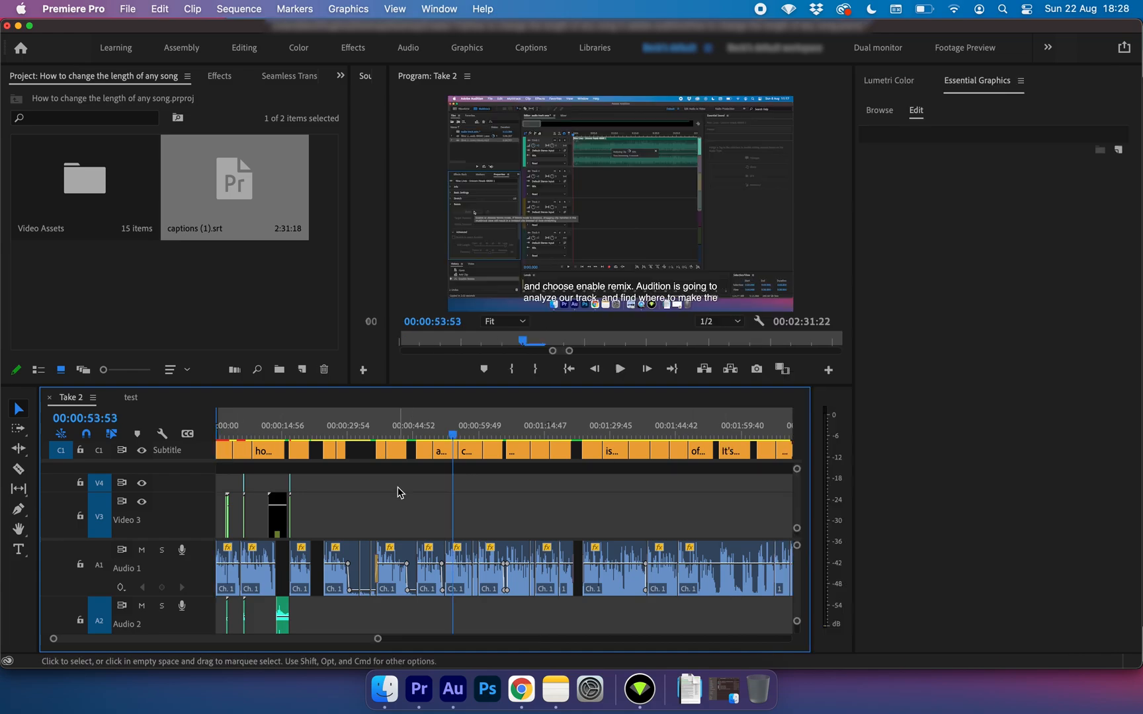
Play the sequence from around 44 seconds to check the imported captions.
{"action": "left_click", "coordinate": [410, 434]}
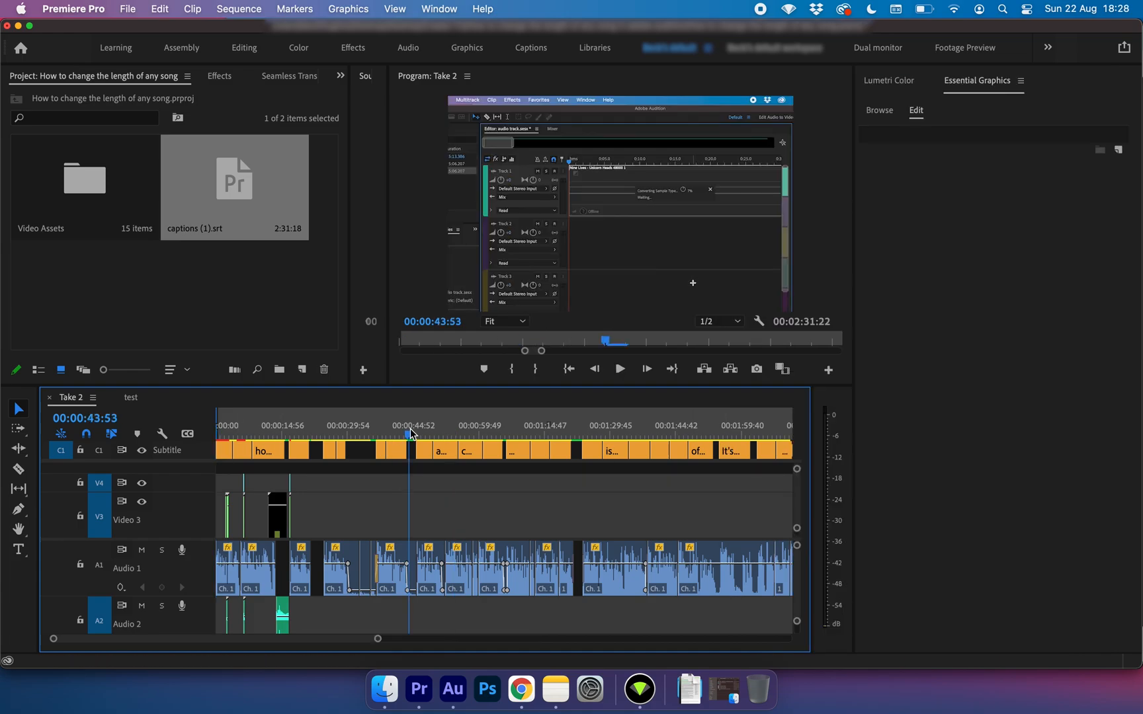
{"action": "left_click", "coordinate": [619, 368]}
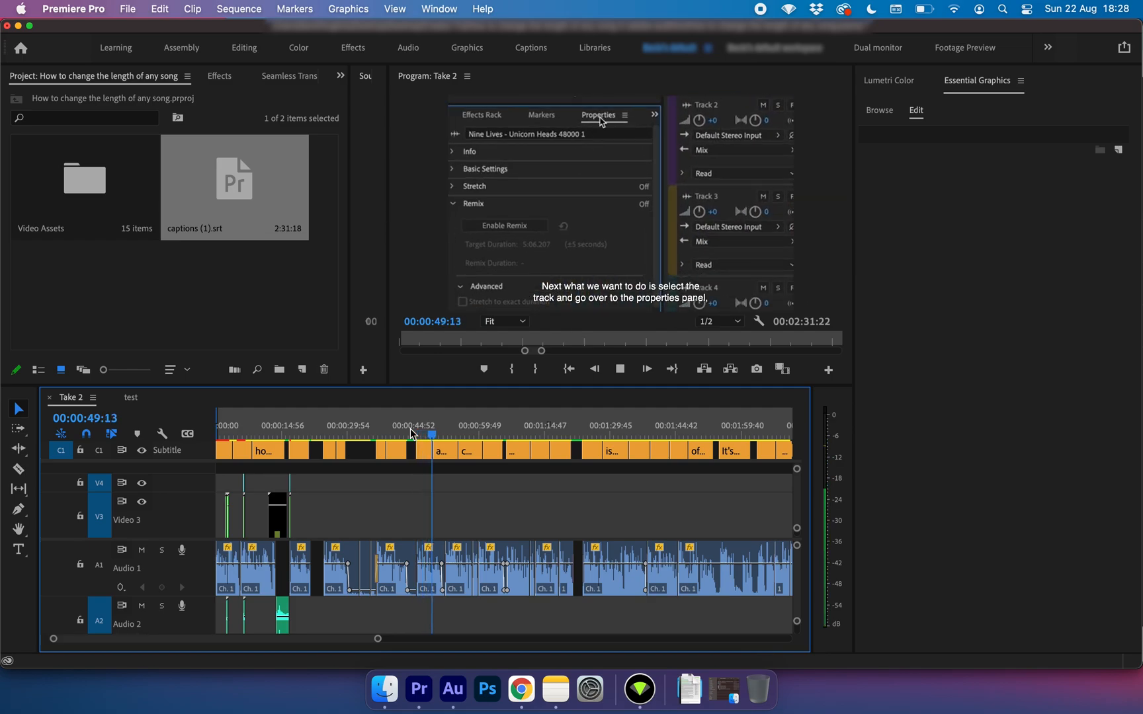
{"action": "left_click", "coordinate": [502, 225]}
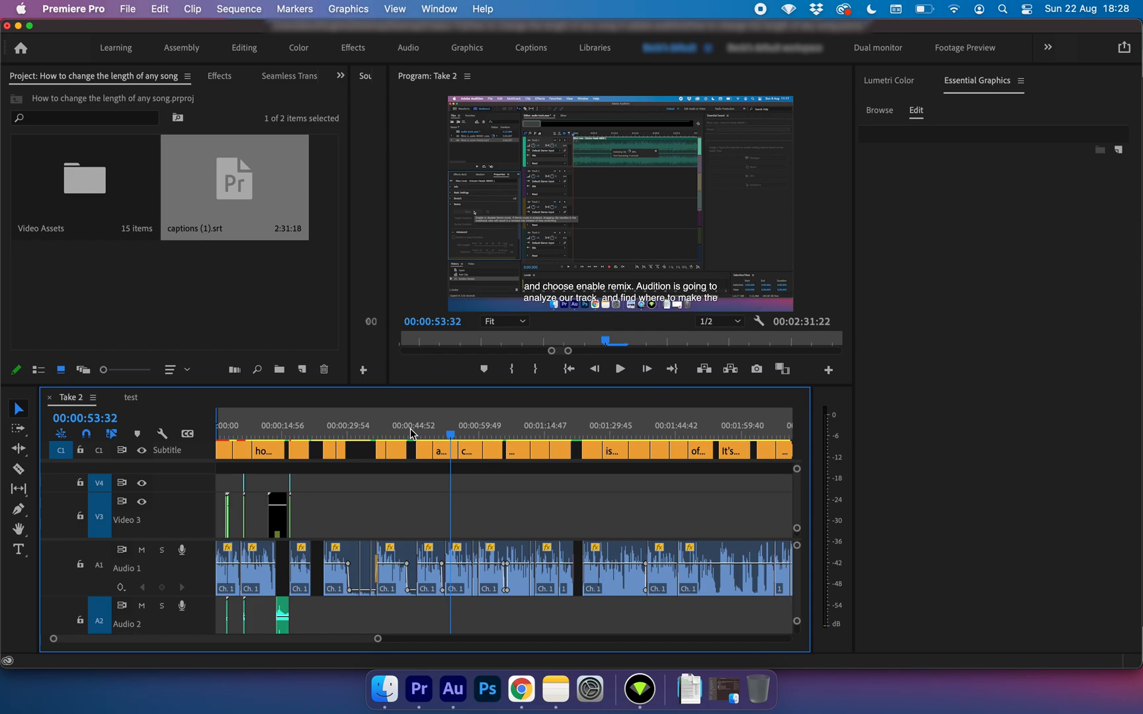
{"action": "mouse_move", "coordinate": [656, 294]}
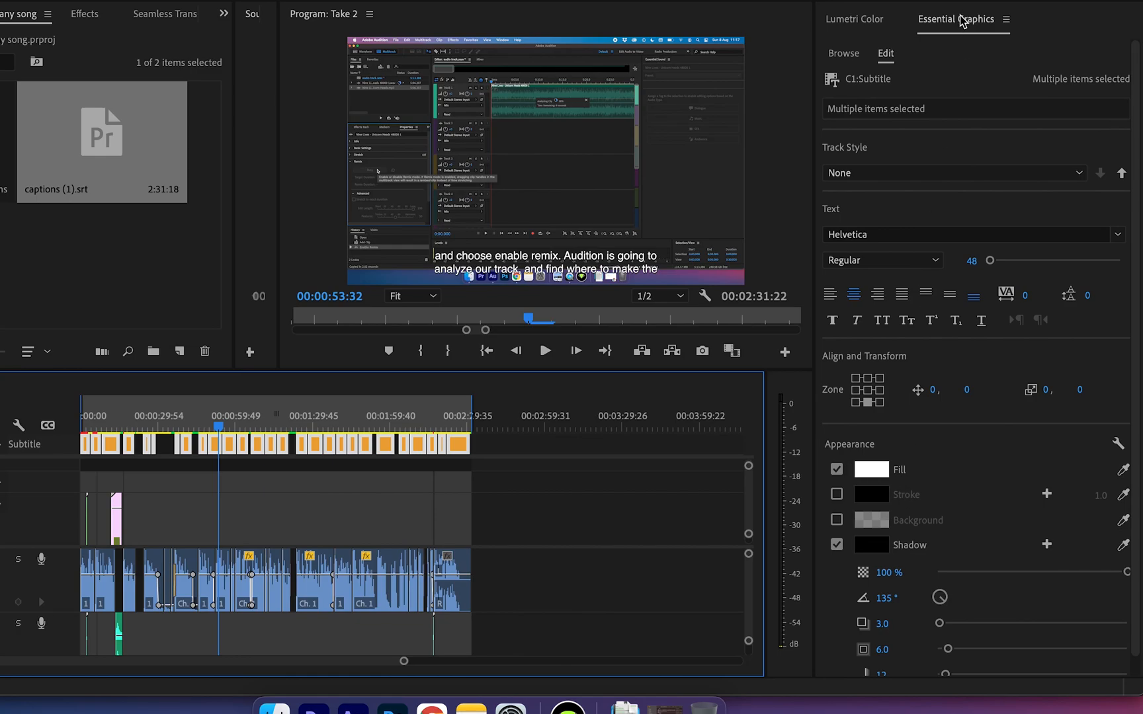
Set the subtitle Fill colour to yellow (FEFF00) and preview it at another point.
{"action": "left_click", "coordinate": [870, 469]}
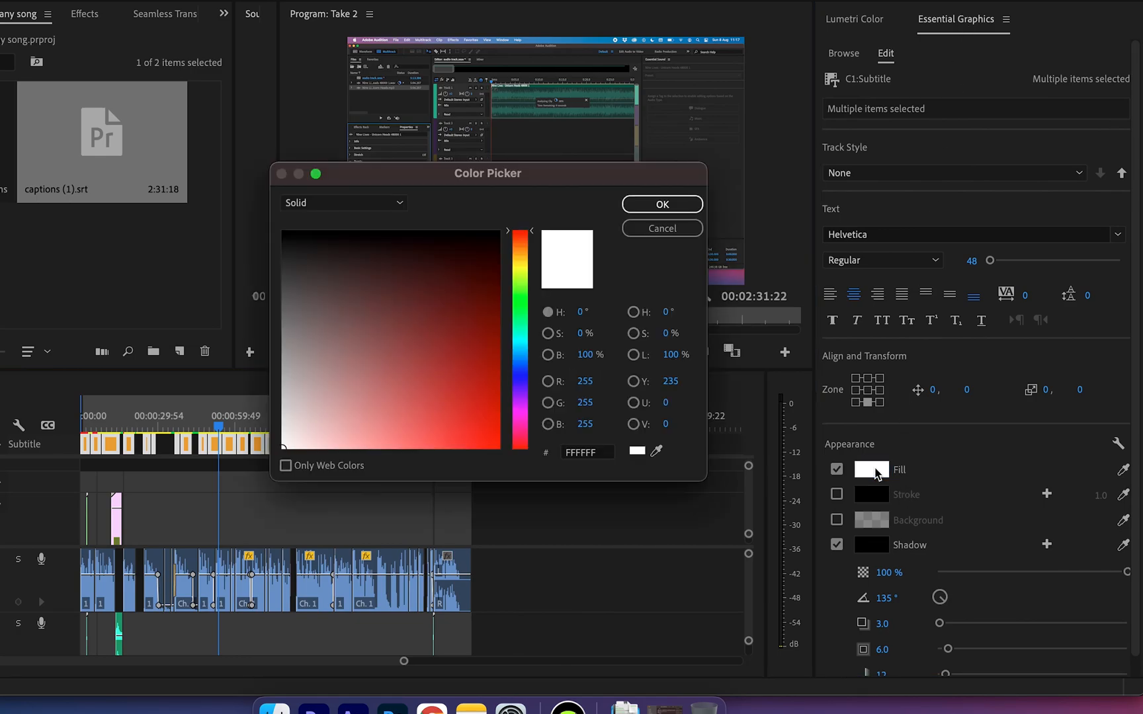
{"action": "left_click", "coordinate": [519, 262]}
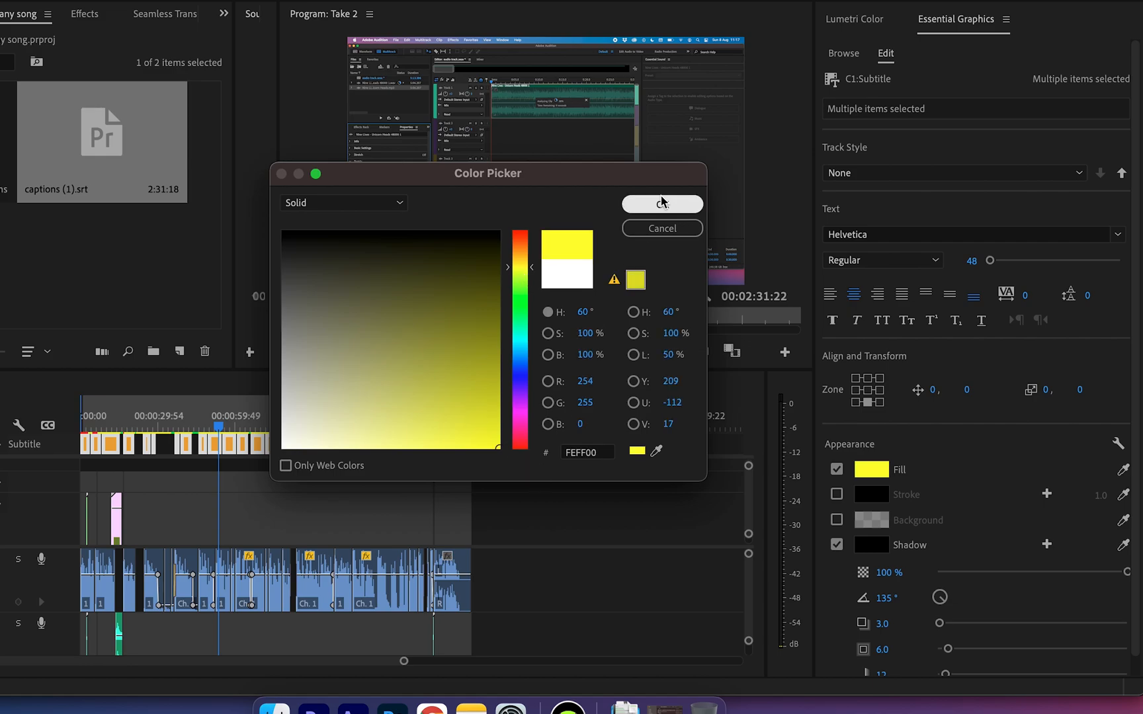
{"action": "left_click", "coordinate": [660, 204]}
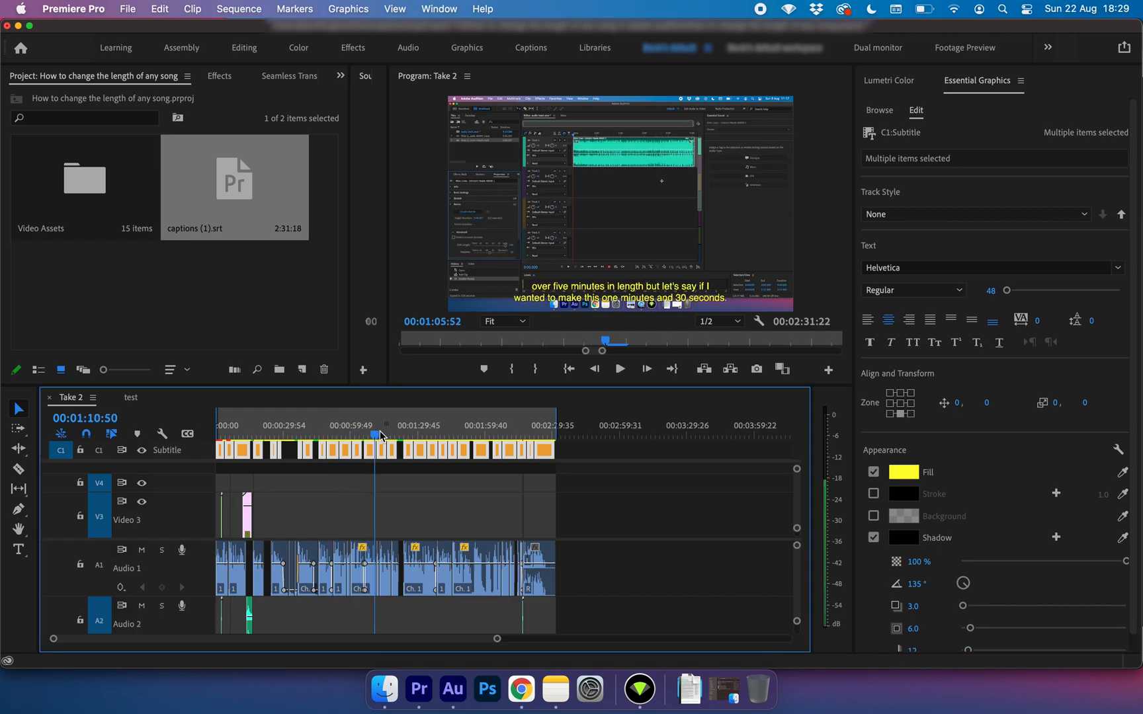
{"action": "left_click", "coordinate": [348, 438]}
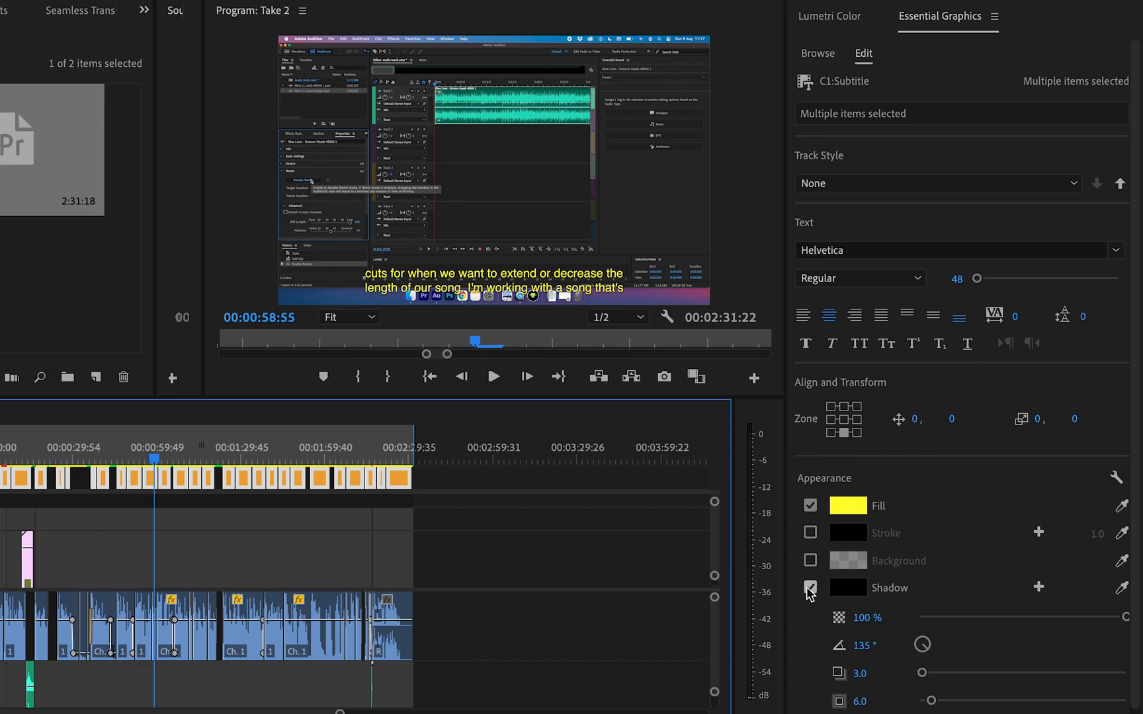
{"action": "left_click", "coordinate": [810, 589]}
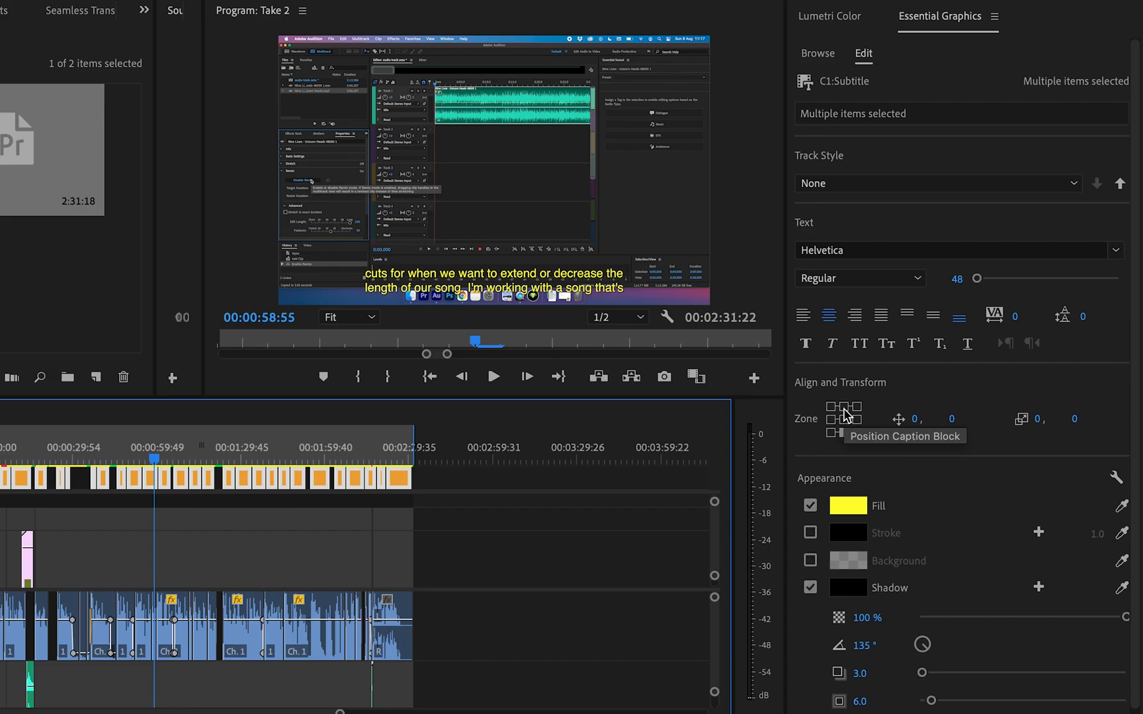